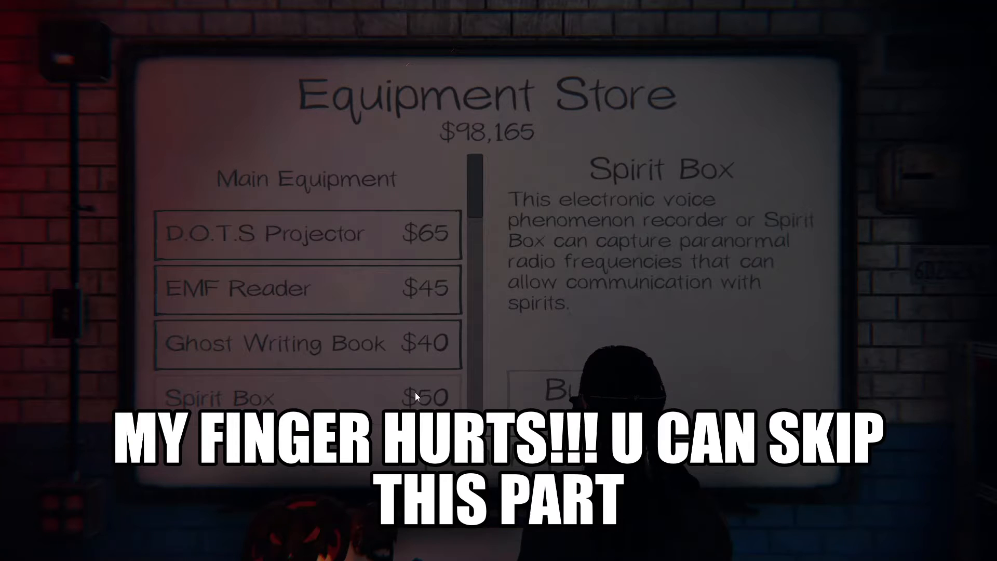
# Buy a candle, a crucifix and six additional photo cameras from the store
pyautogui.scroll(-3)
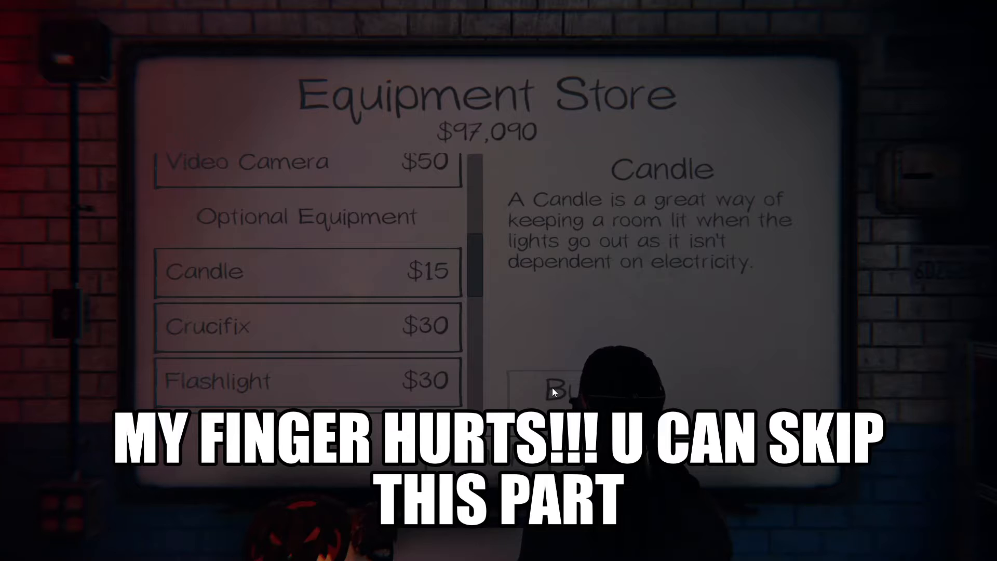
pyautogui.click(555, 389)
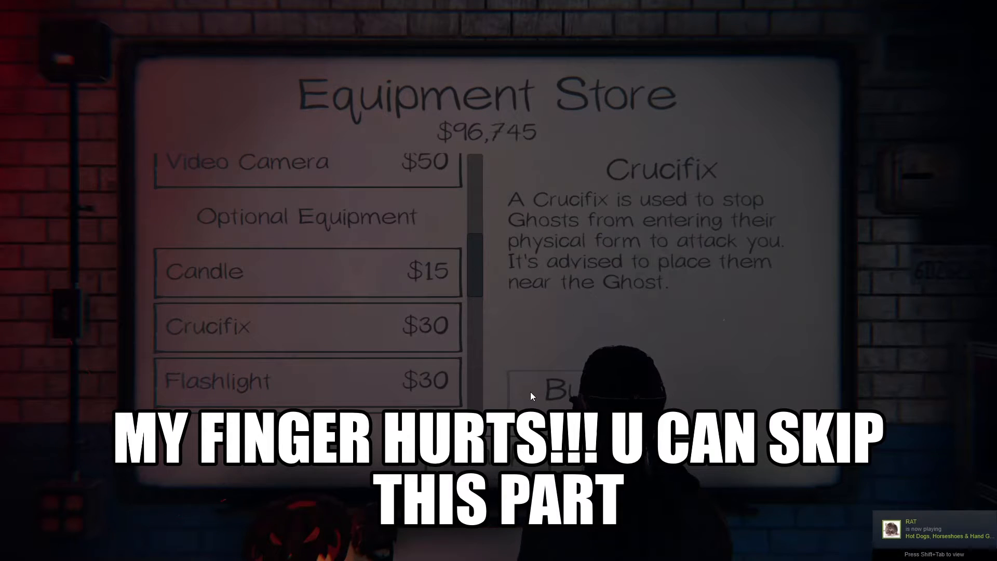
pyautogui.click(307, 381)
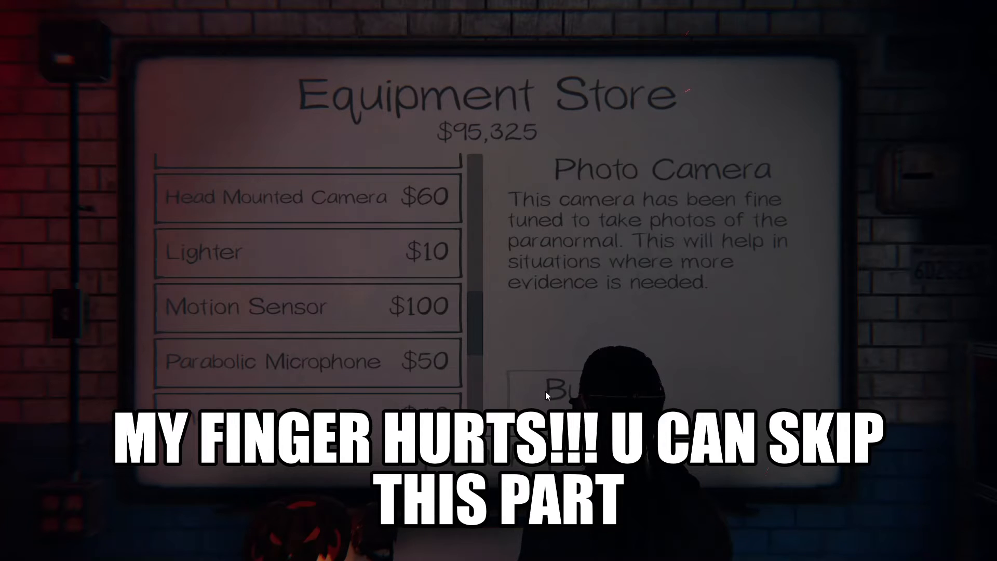
pyautogui.click(559, 387)
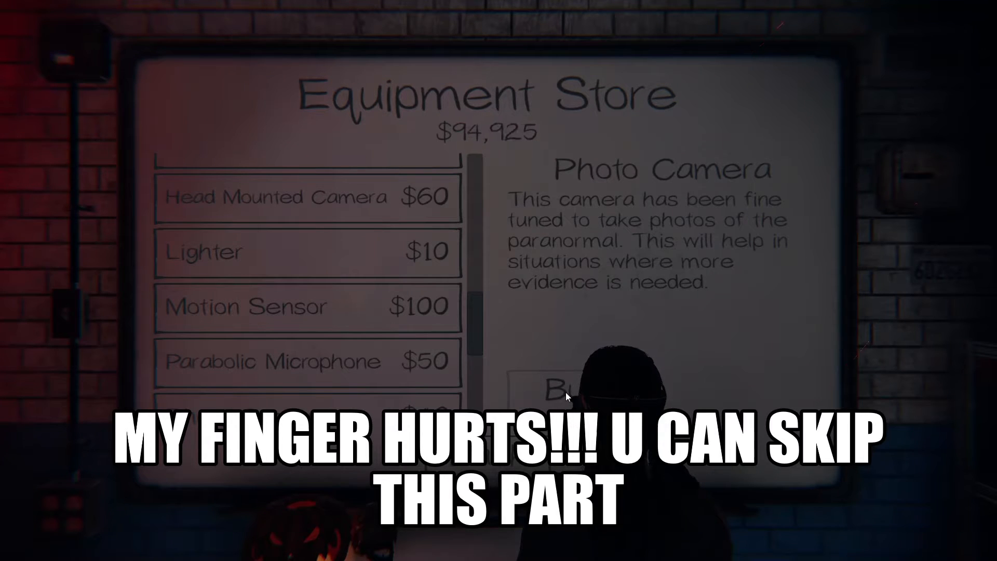
pyautogui.click(568, 388)
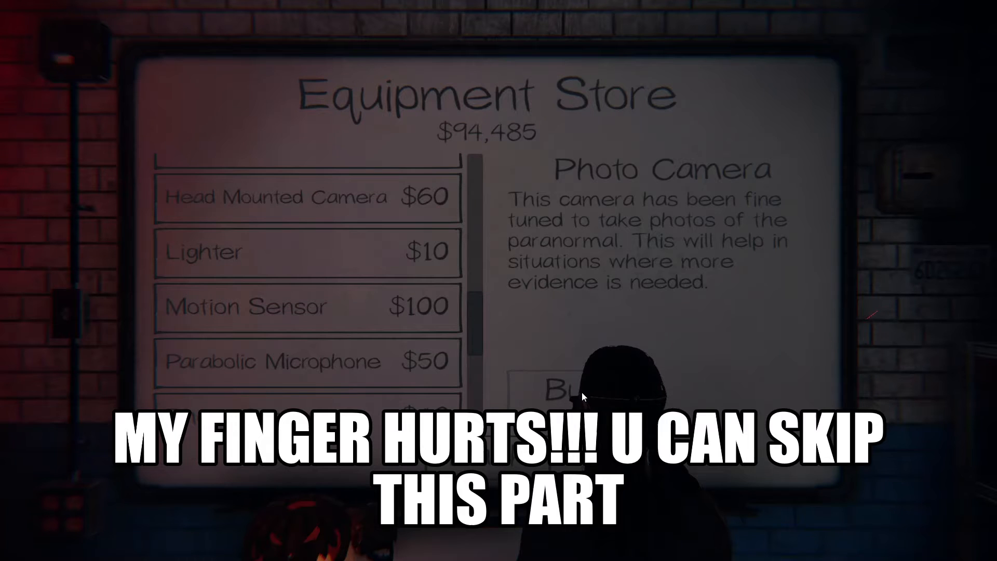
pyautogui.click(561, 388)
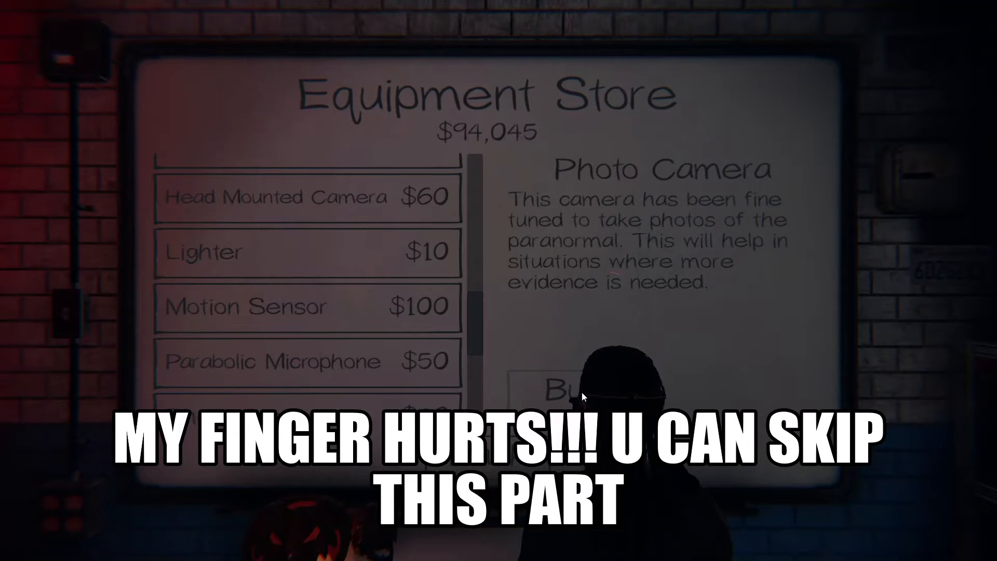
pyautogui.click(558, 388)
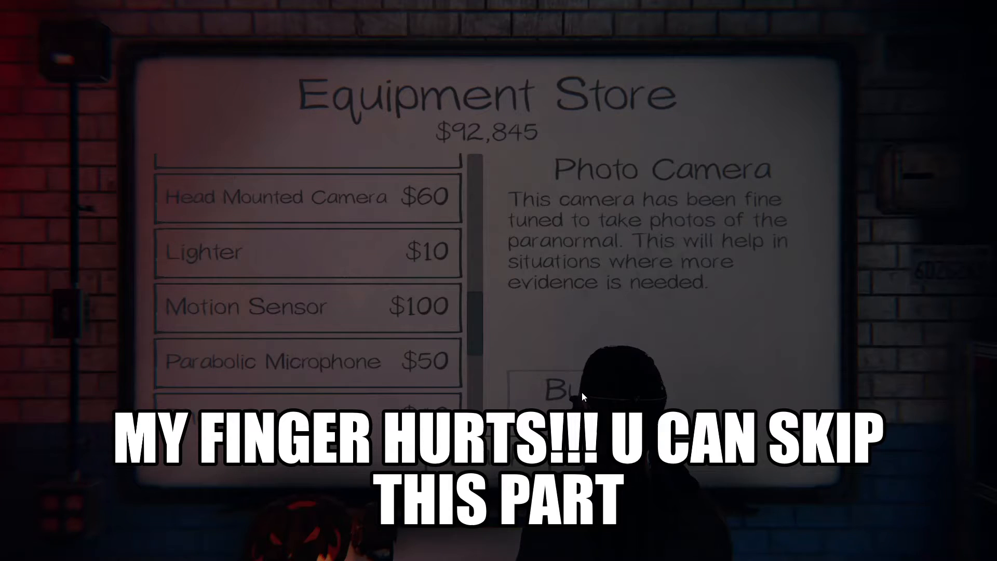
pyautogui.click(563, 385)
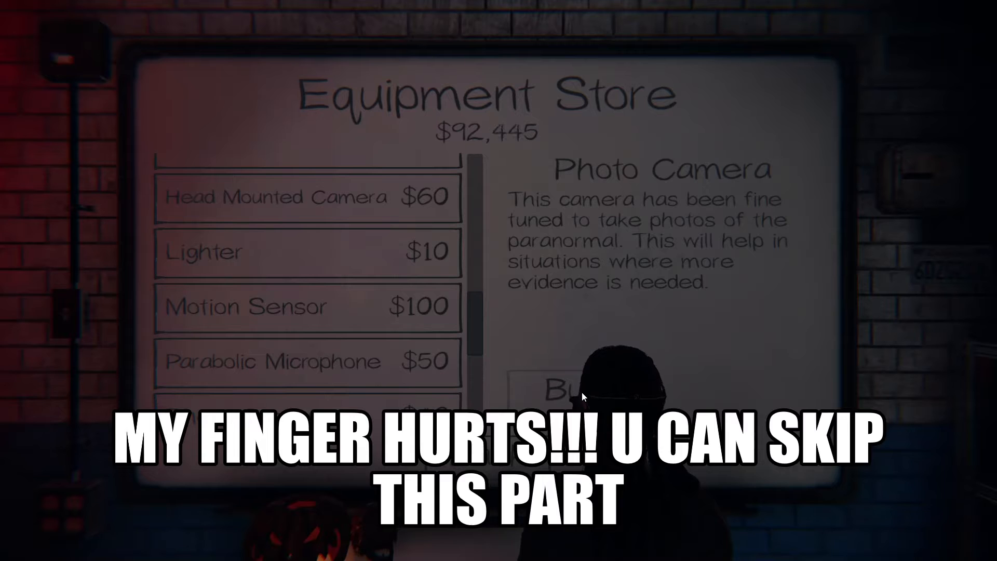
pyautogui.click(563, 389)
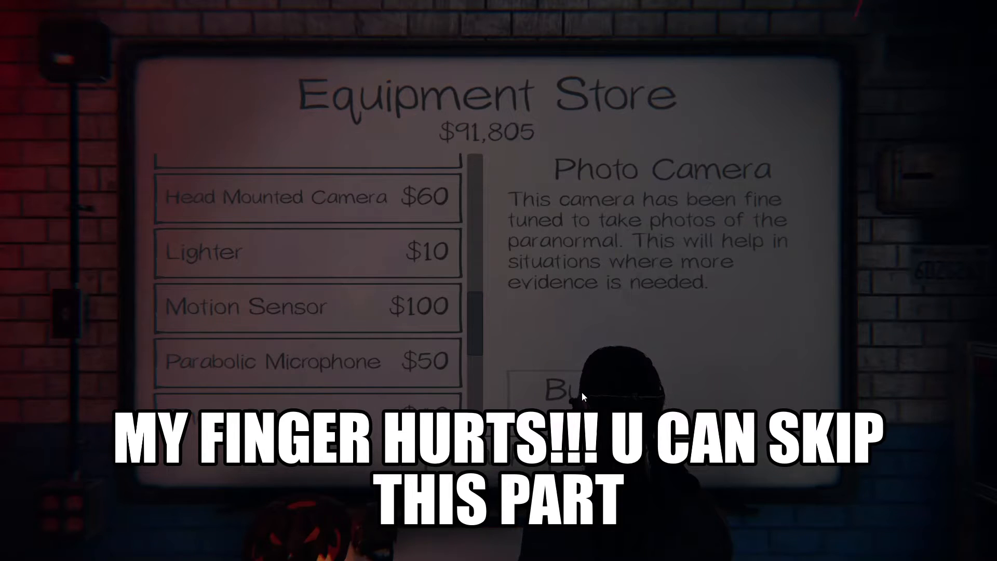
# Buy seven sets of smudge sticks, leaving about $90,170 in funds
pyautogui.scroll(-3)
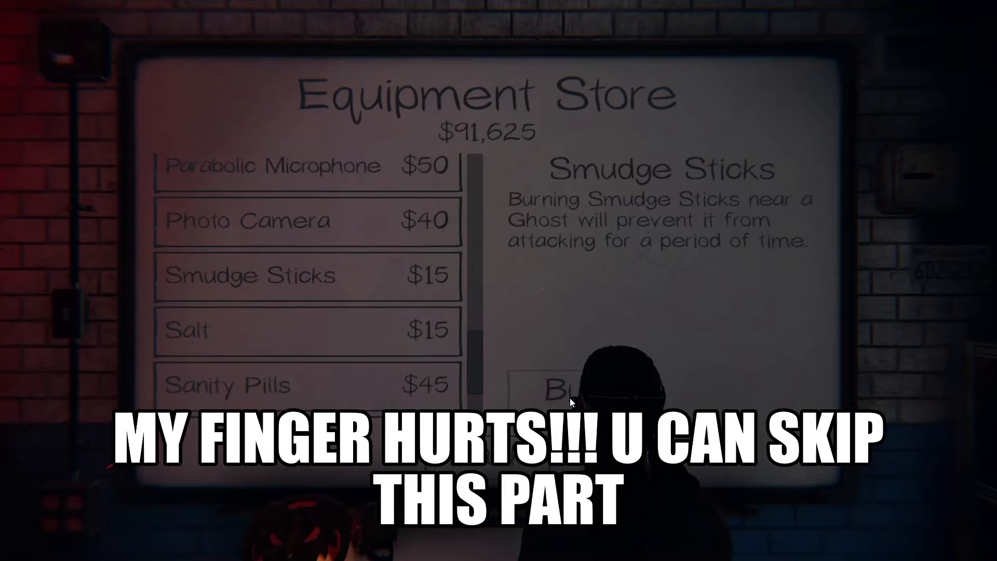
pyautogui.click(566, 395)
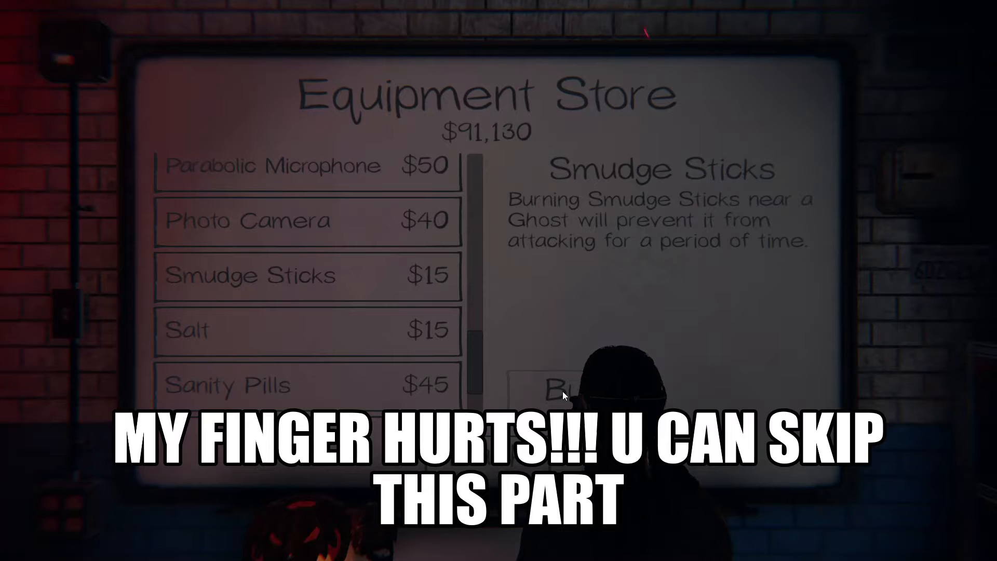
pyautogui.click(562, 392)
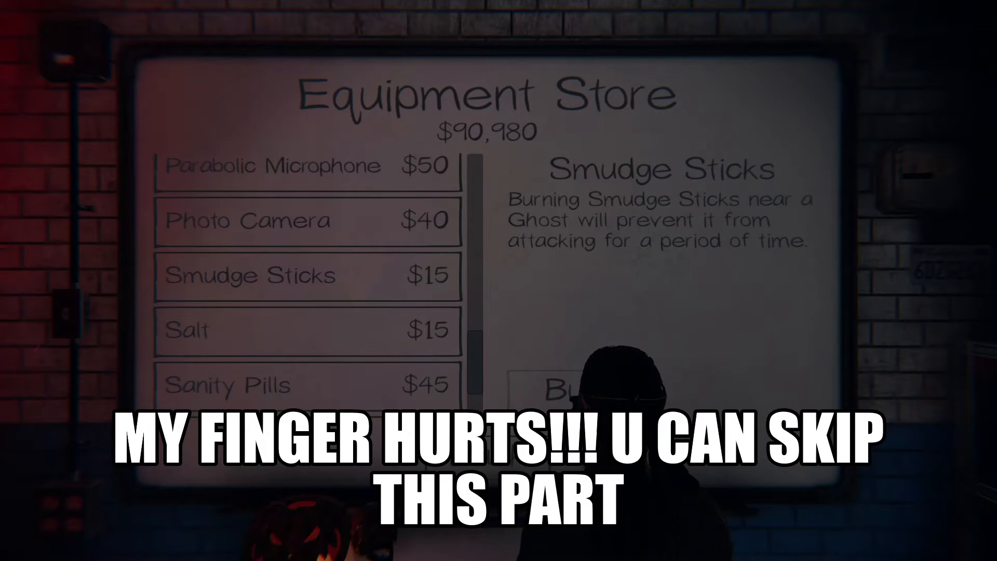
pyautogui.click(566, 399)
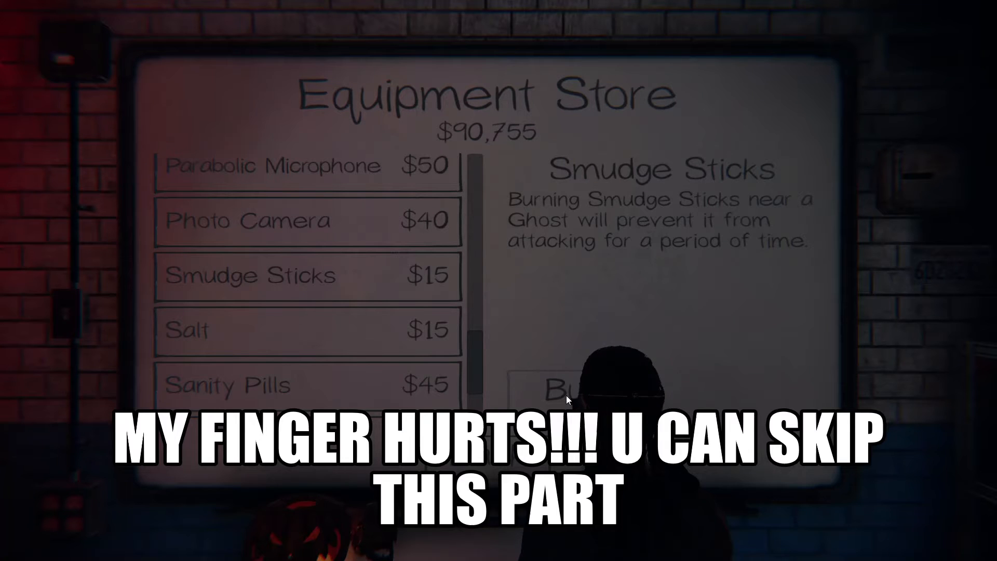
pyautogui.click(566, 399)
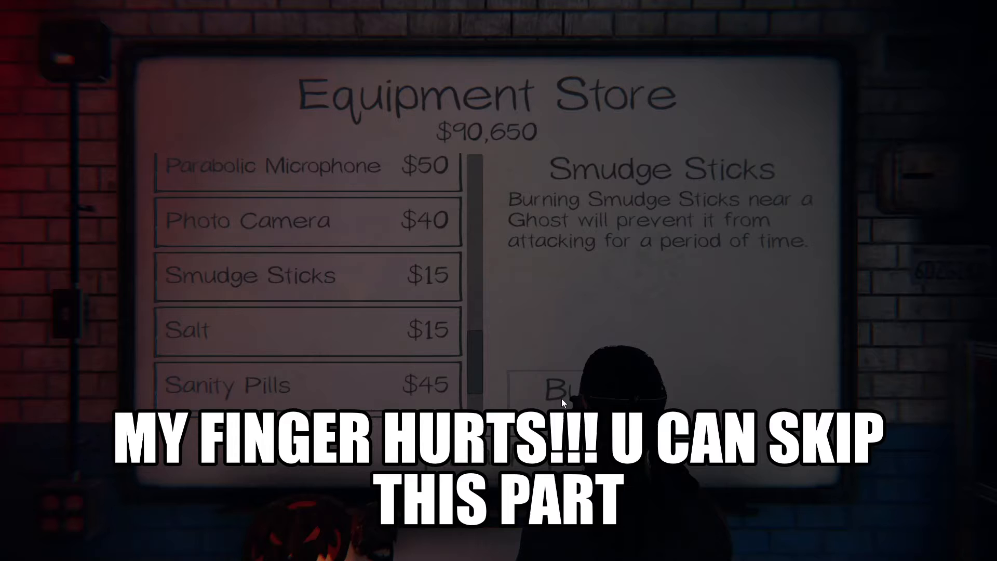
pyautogui.click(563, 402)
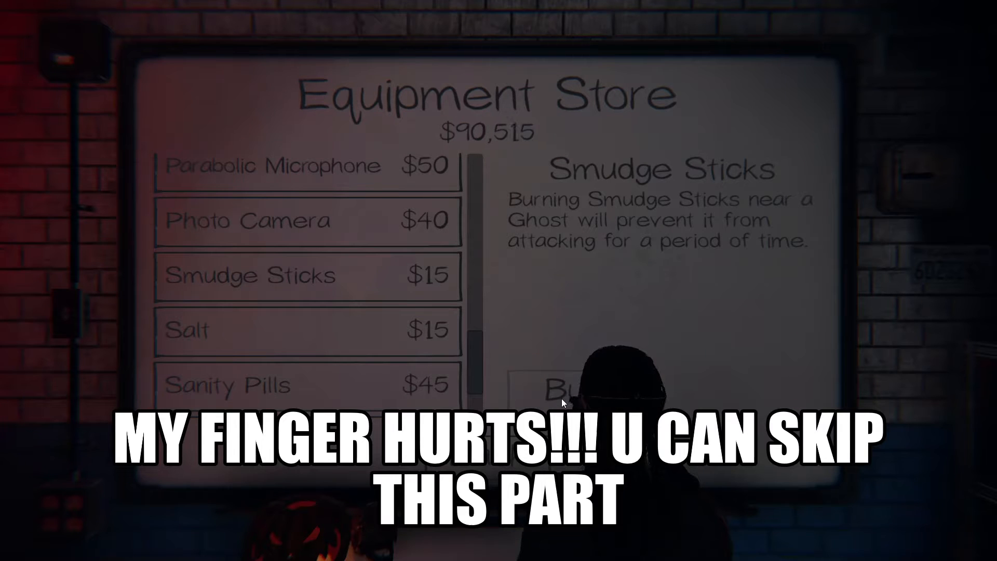
pyautogui.click(563, 403)
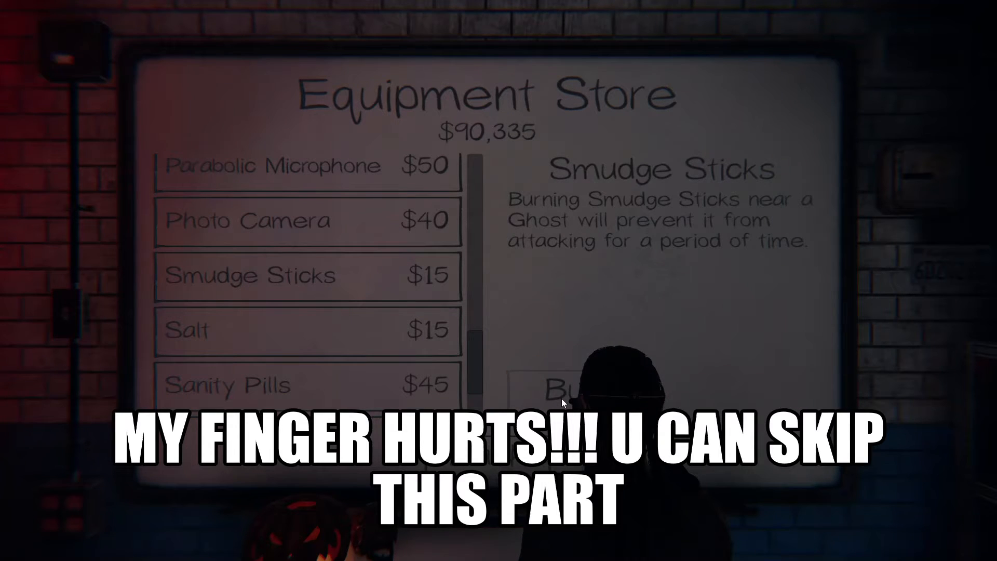
pyautogui.click(564, 403)
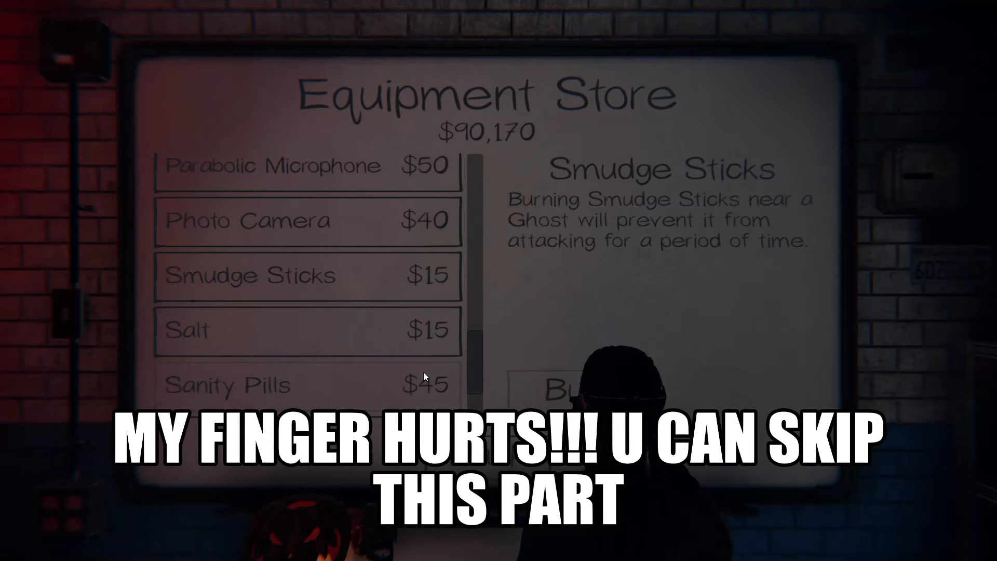
pyautogui.click(307, 331)
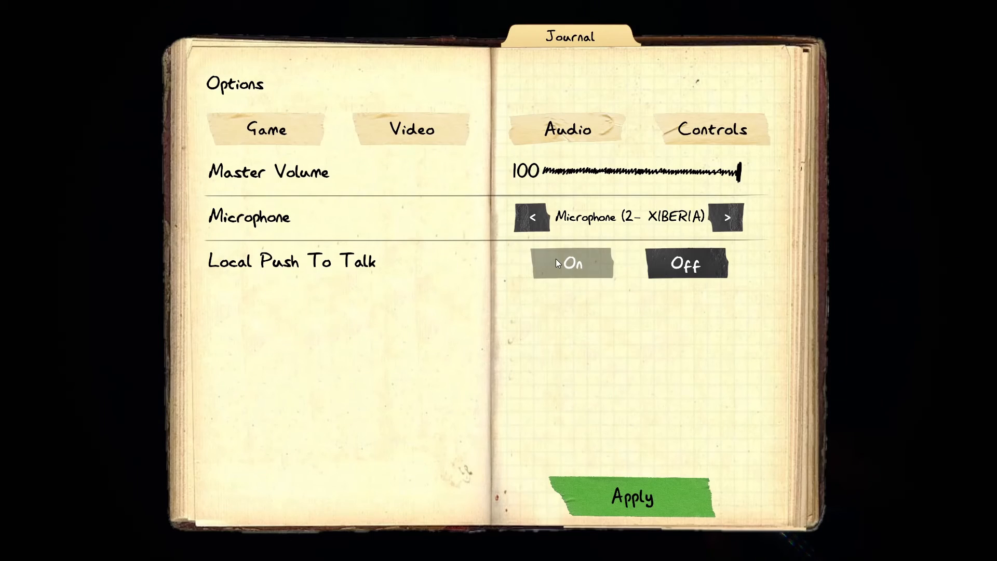
pyautogui.moveTo(330, 269)
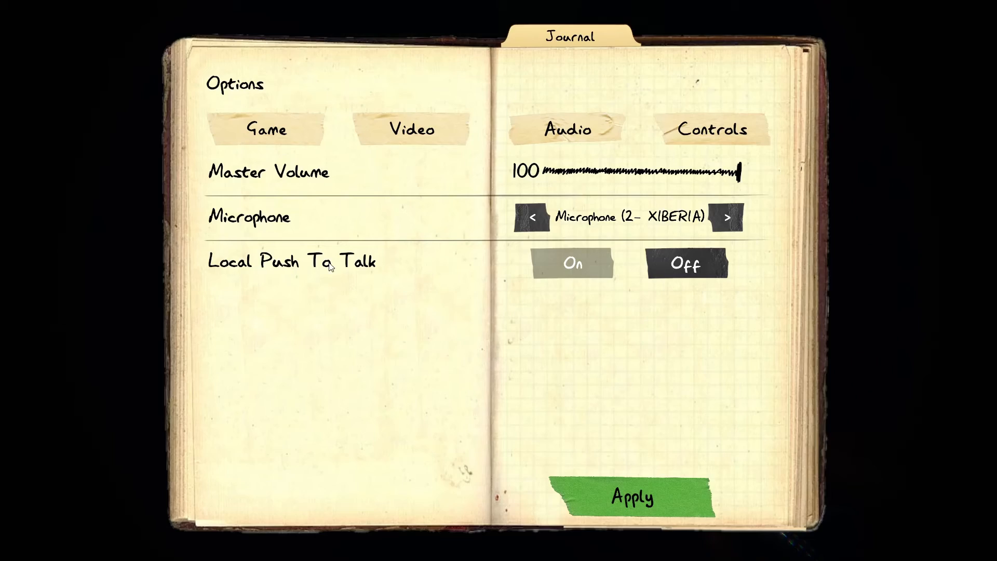